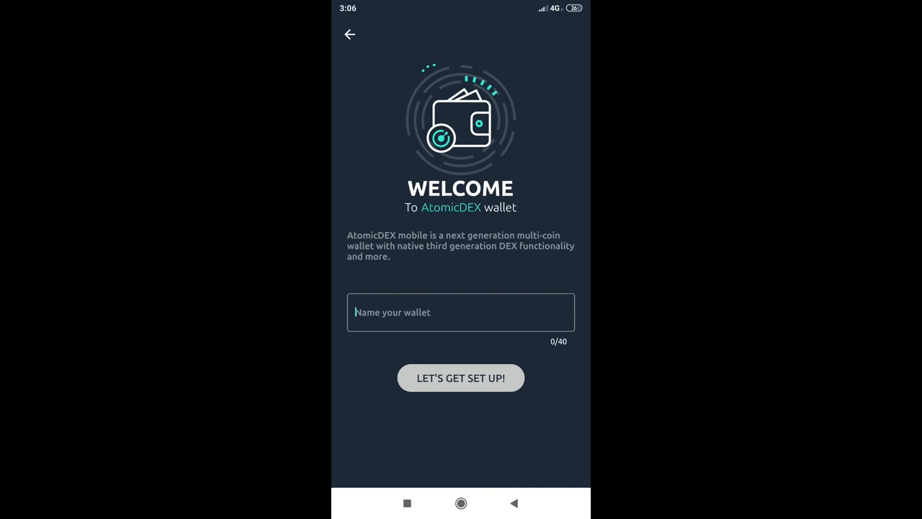
- Enter 'test' as the new wallet's name in the Name your wallet field
click(460, 312)
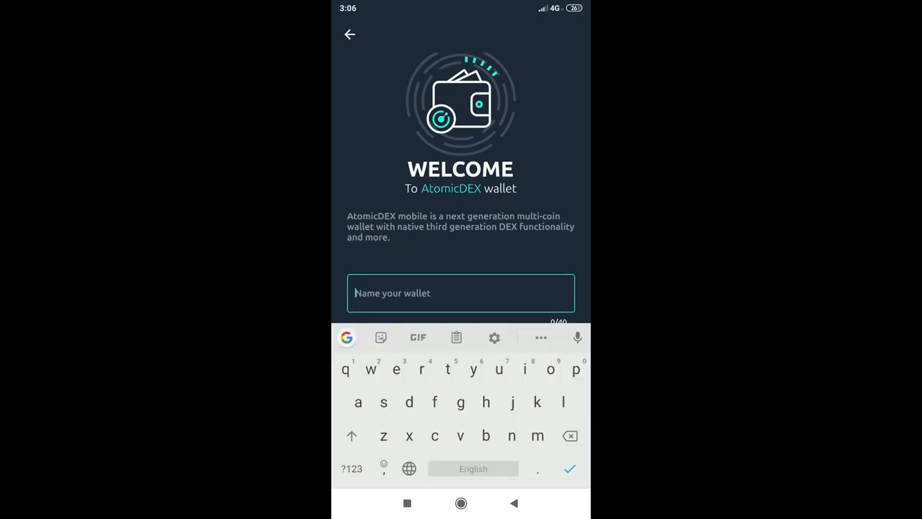
text(test)
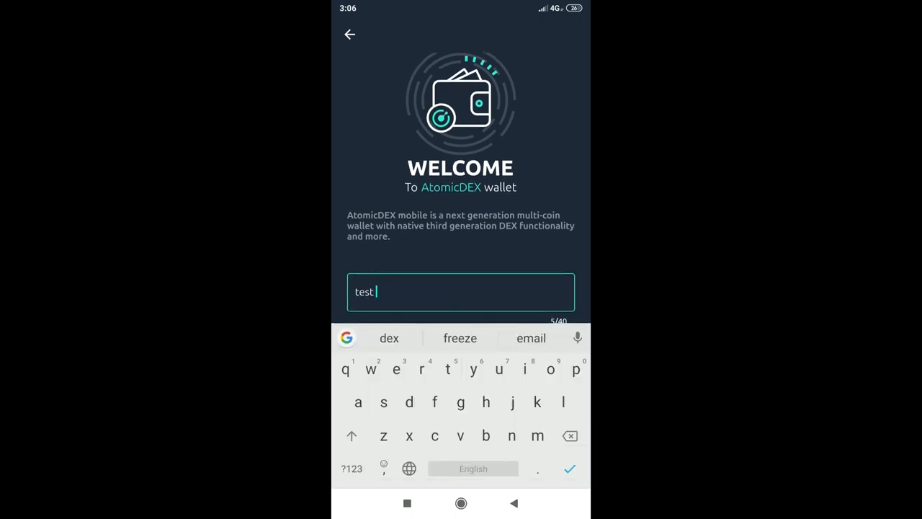
text(wallet)
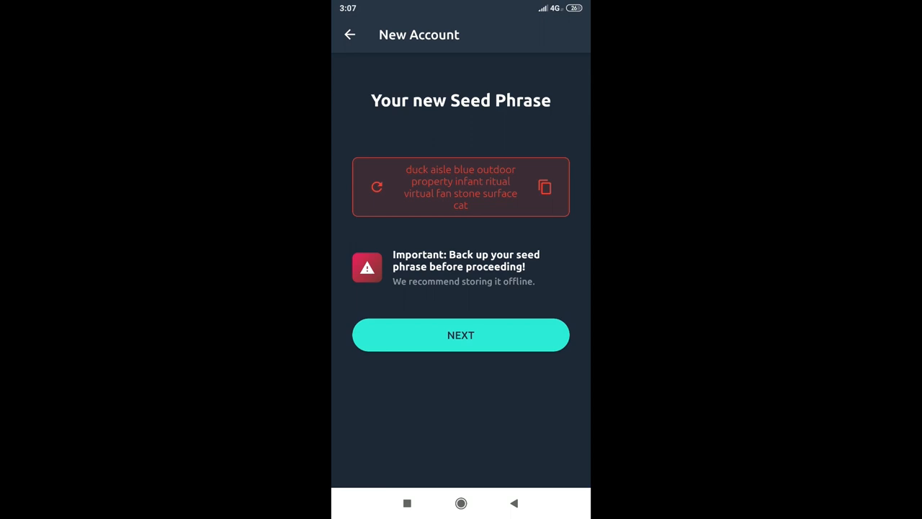
click(460, 335)
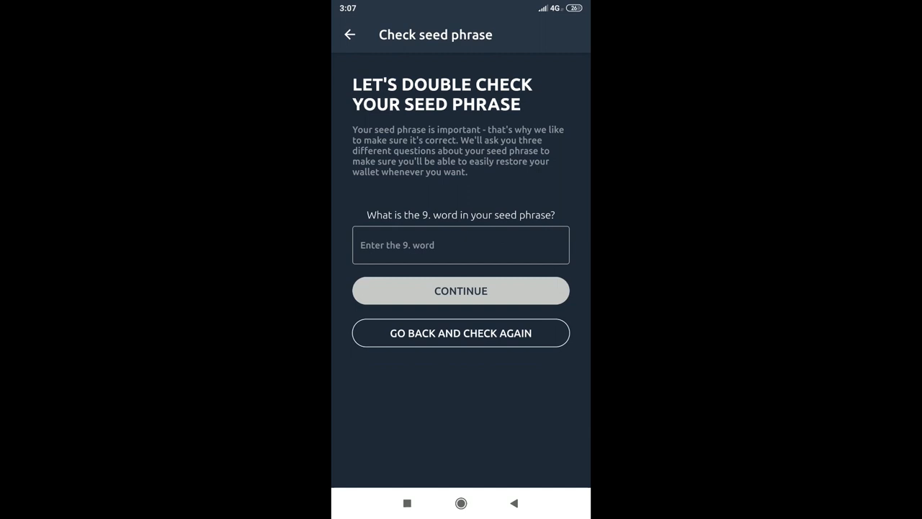
click(460, 244)
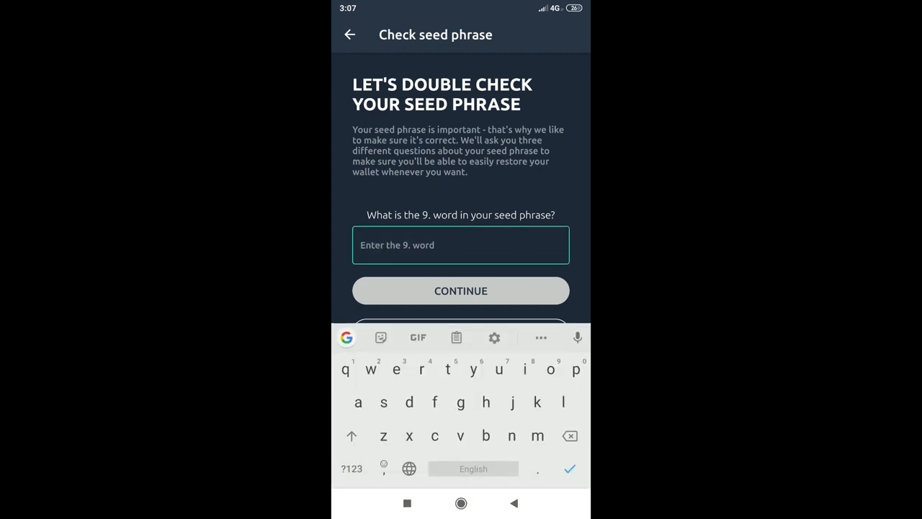
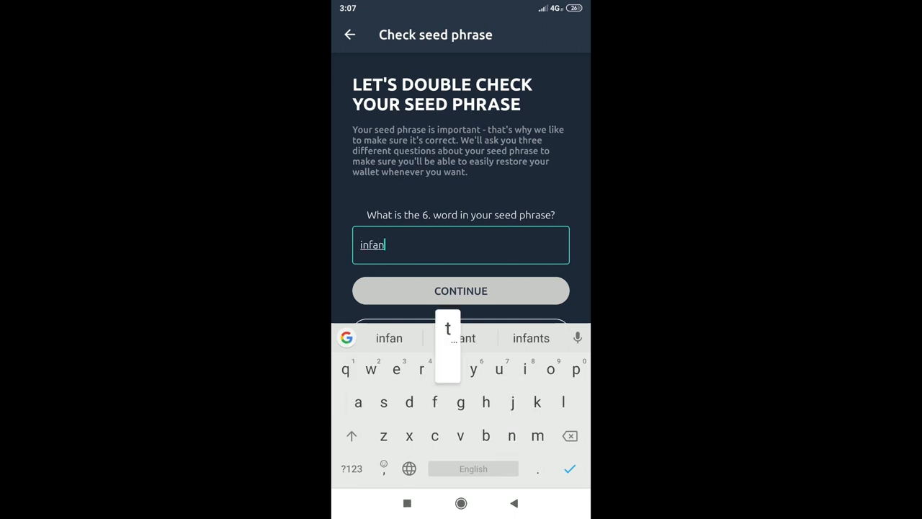
click(460, 291)
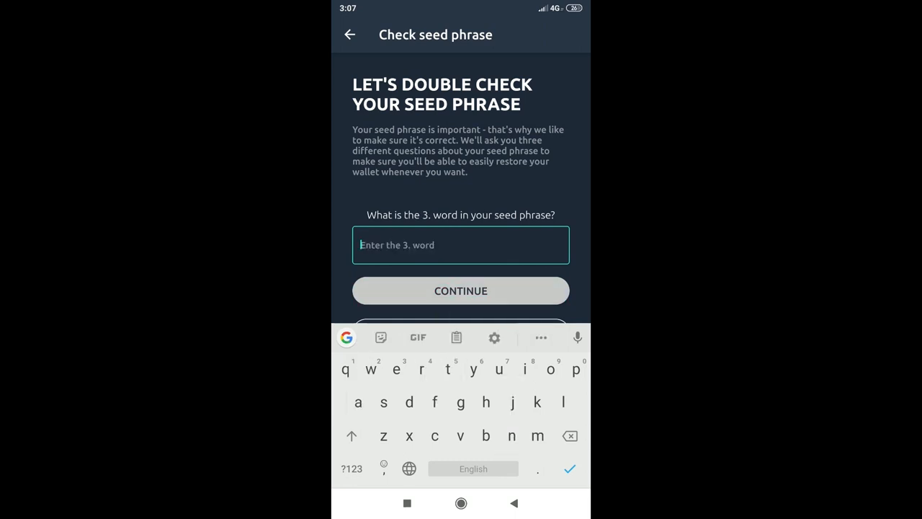
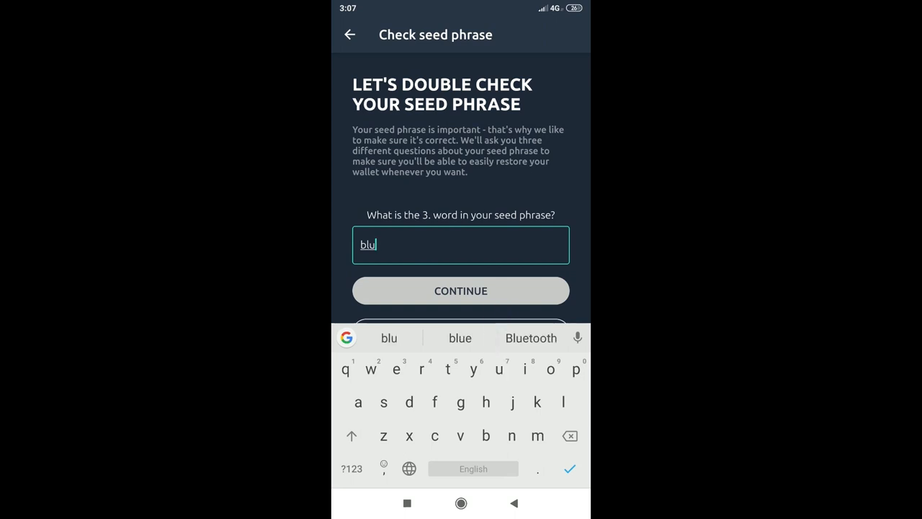
click(460, 290)
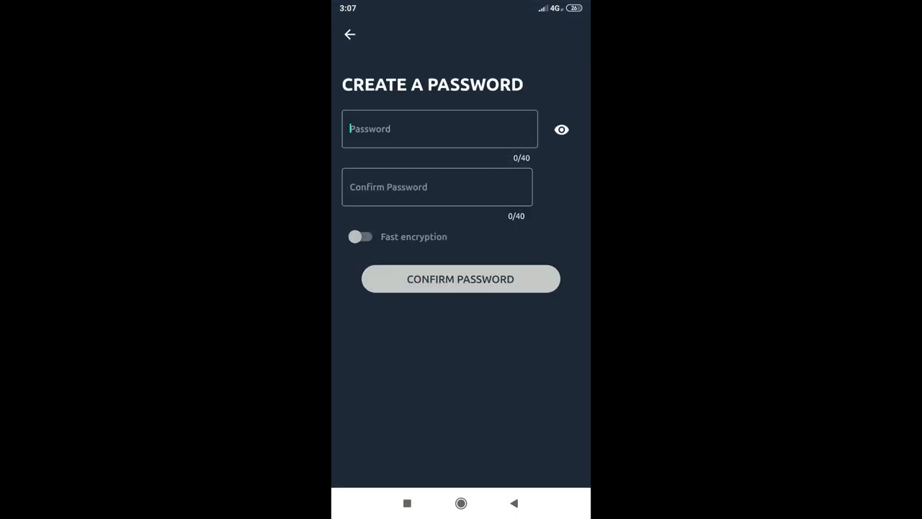
- Enter a 13-character password with symbols and repeat it in Confirm Password
click(439, 129)
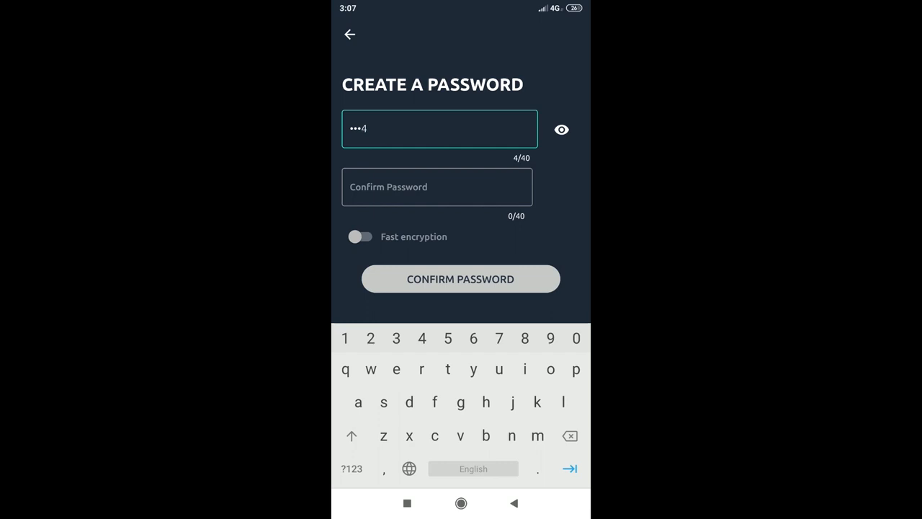
click(524, 338)
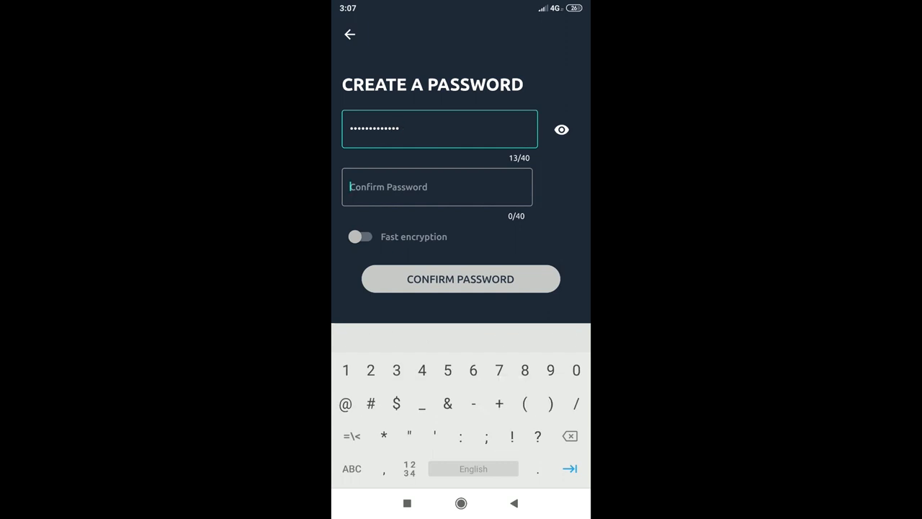
click(437, 187)
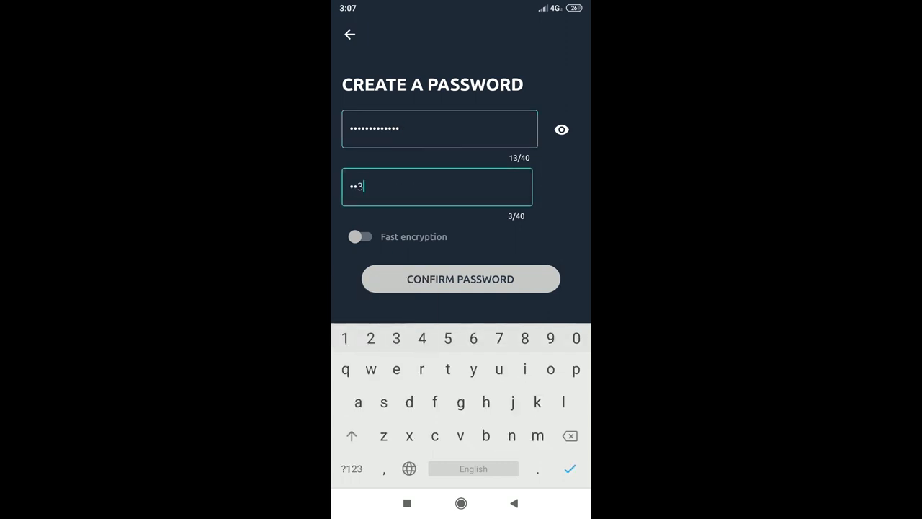
click(550, 338)
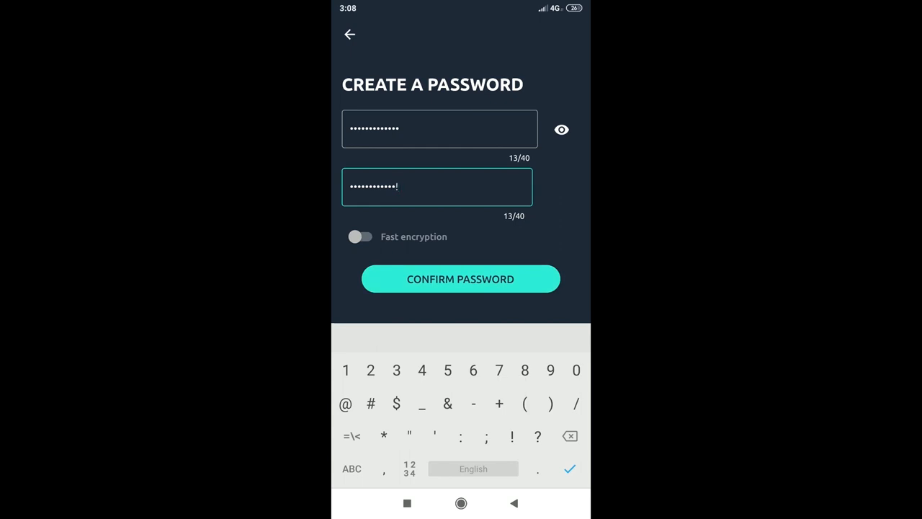
- Confirm the new password and scroll through the Disclaimer & ToS
click(461, 279)
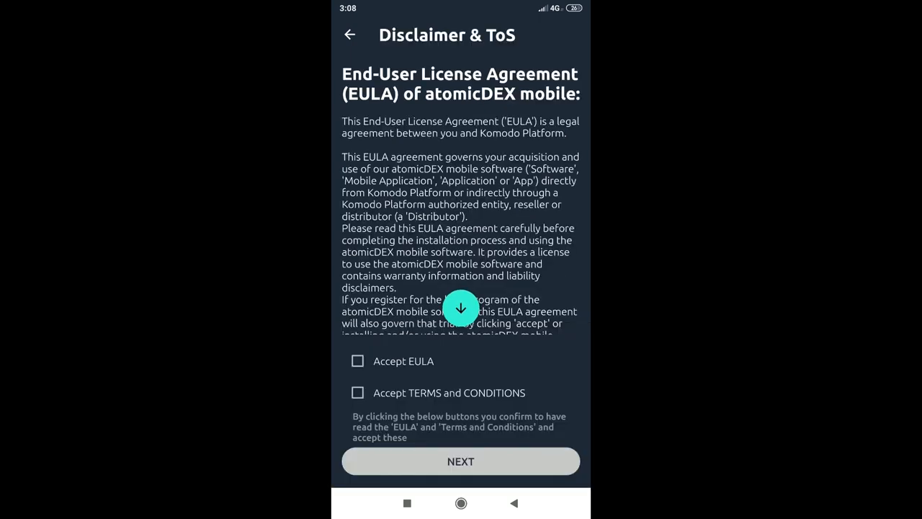
scroll(down, 3)
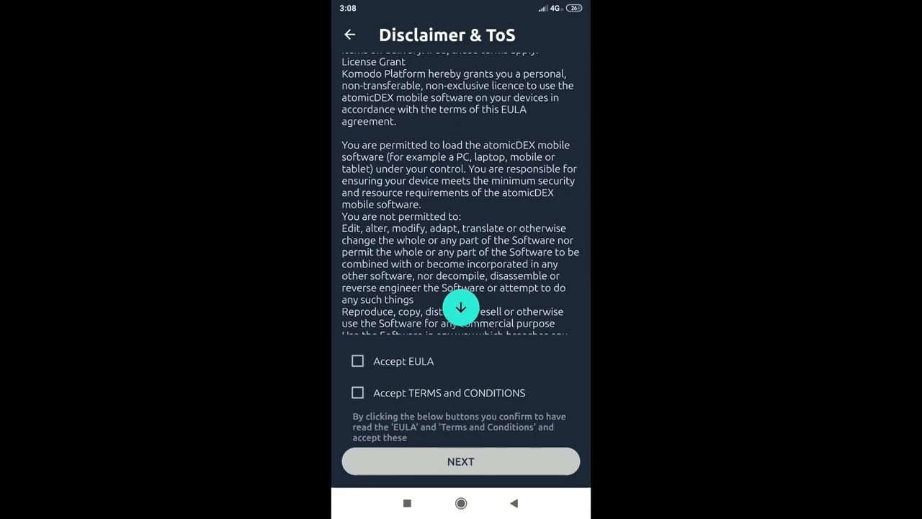
scroll(down, 3)
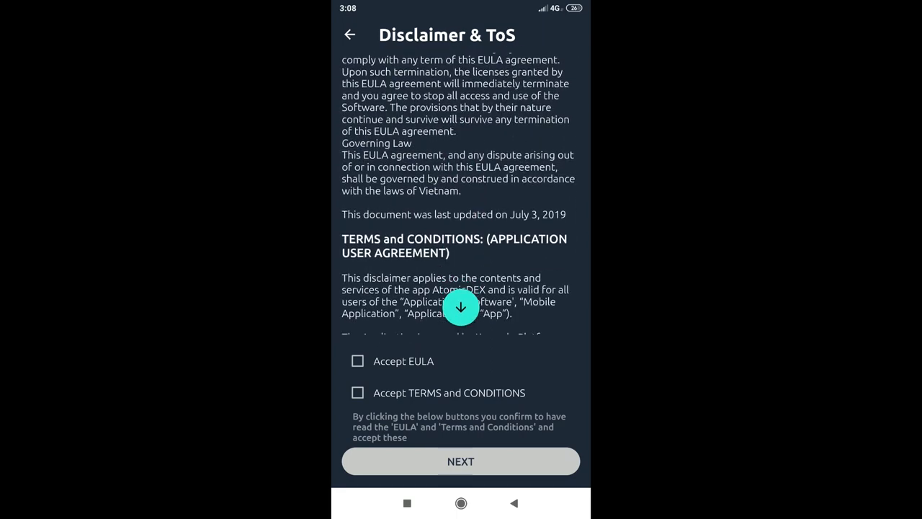
scroll(down, 3)
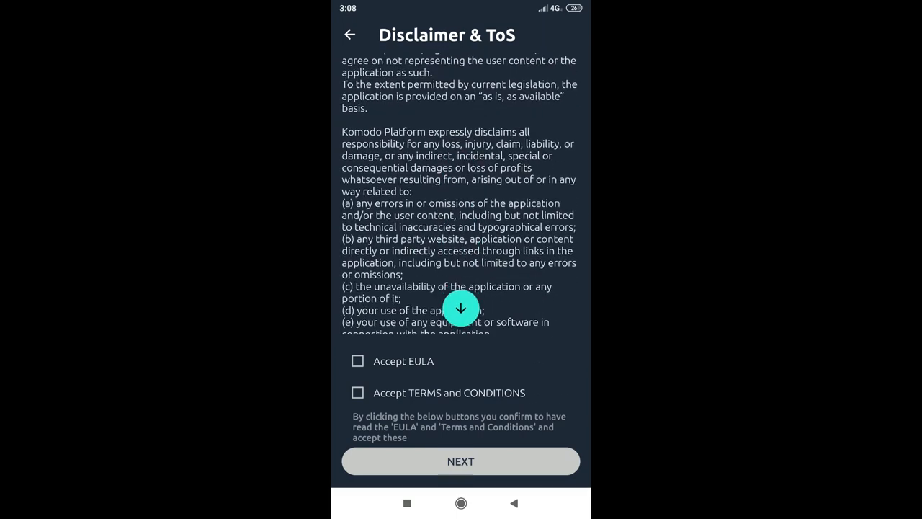
scroll(down, 3)
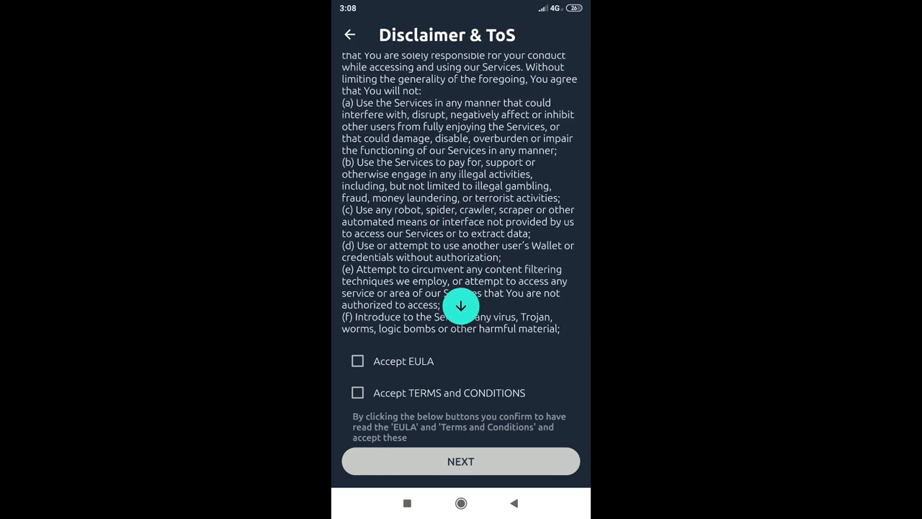
scroll(down, 3)
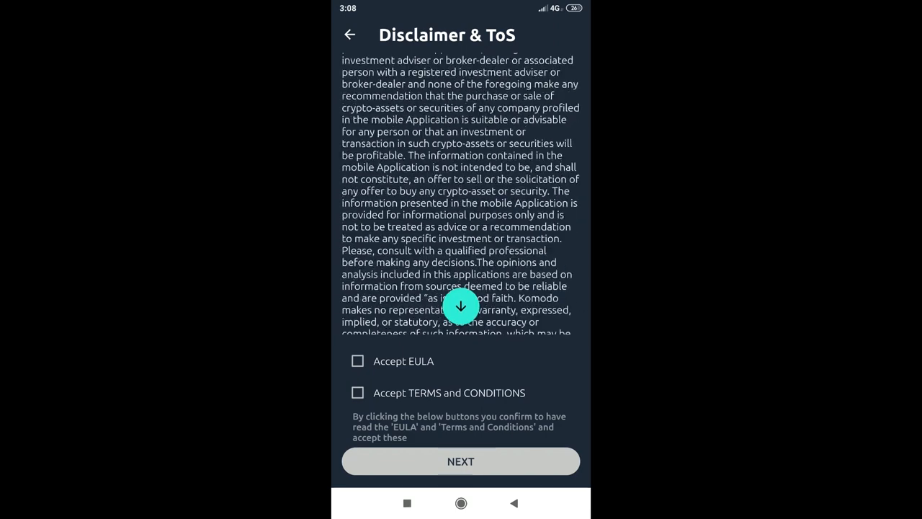
scroll(down, 3)
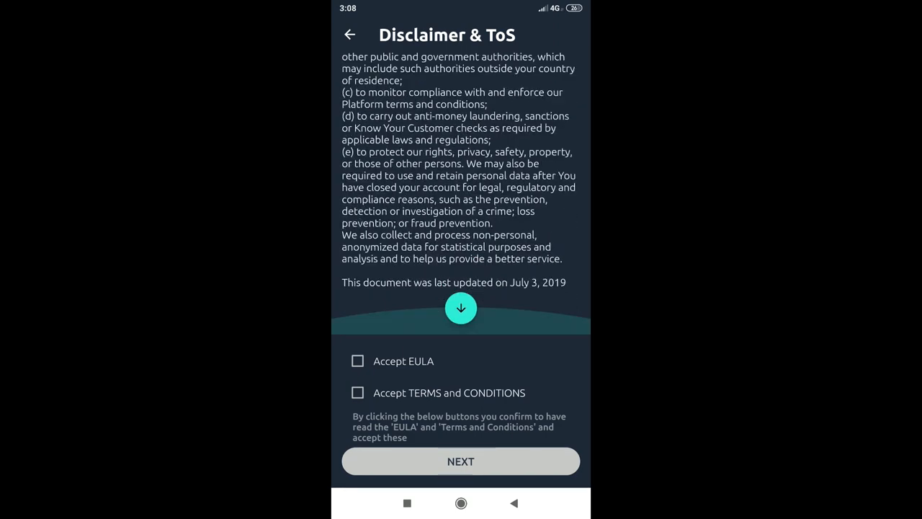
- Accept the EULA and the terms and conditions, then continue
click(358, 361)
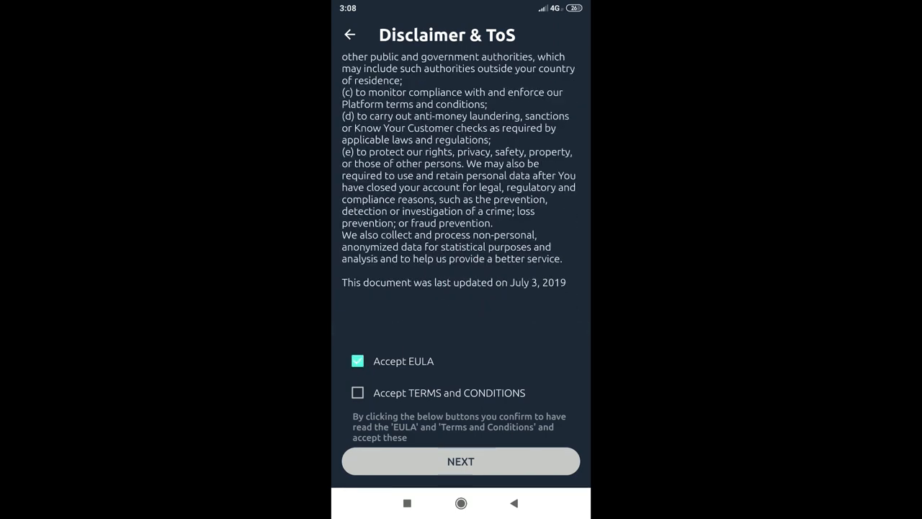
click(357, 393)
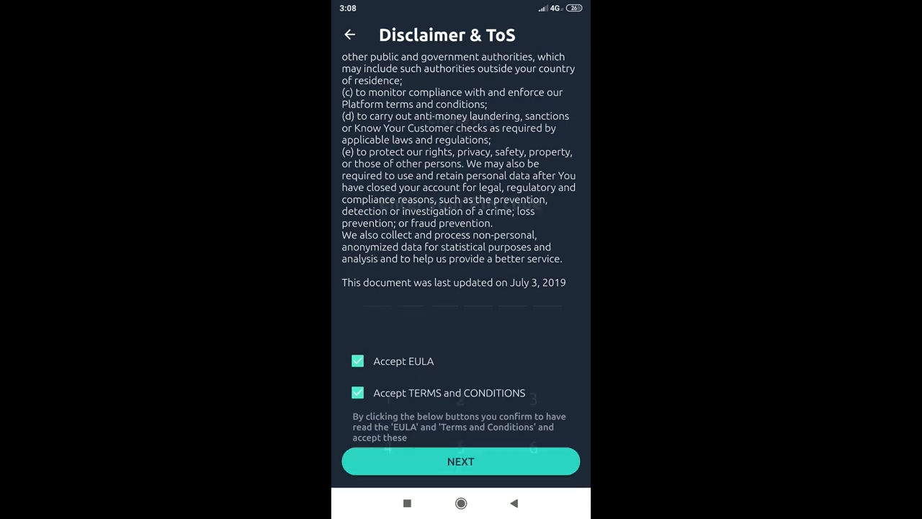
click(460, 461)
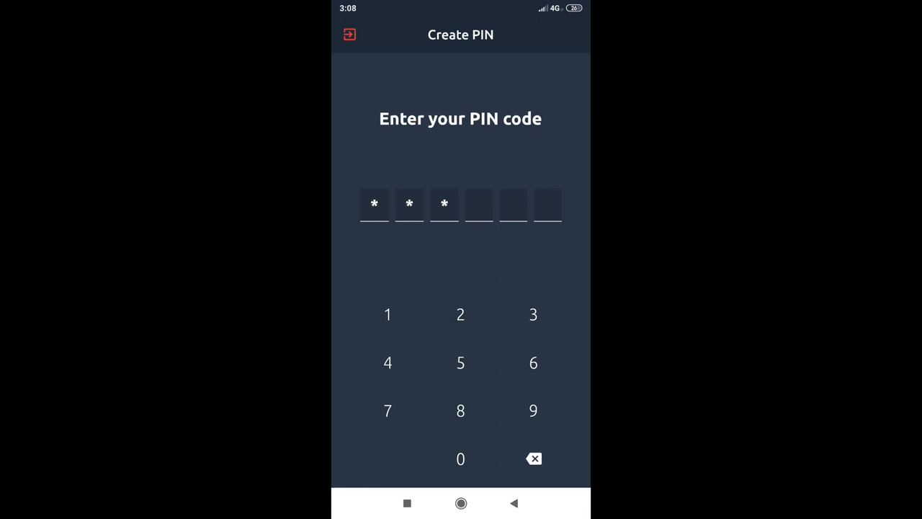
- Enter the remaining digits to complete the six-digit unlock PIN
click(460, 457)
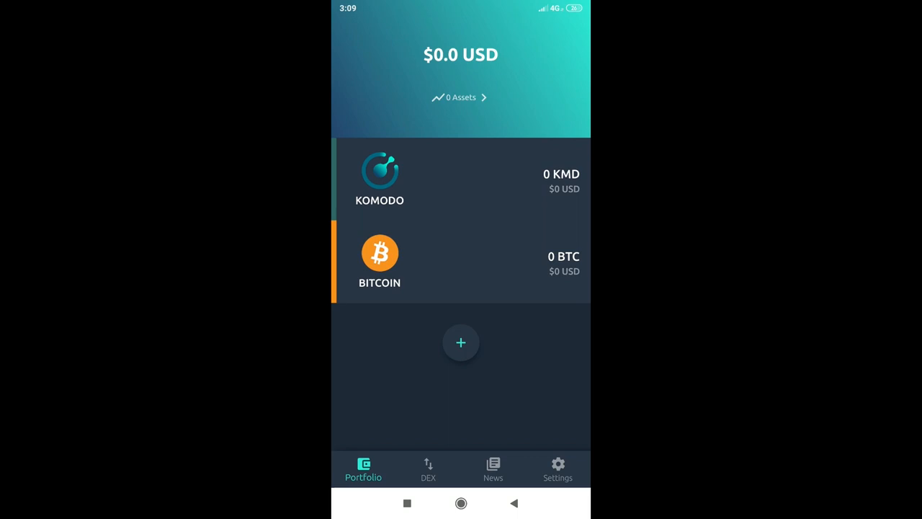
- Activate Bitcoin Cash, Ethereum, Digibyte and the other listed coins
click(460, 342)
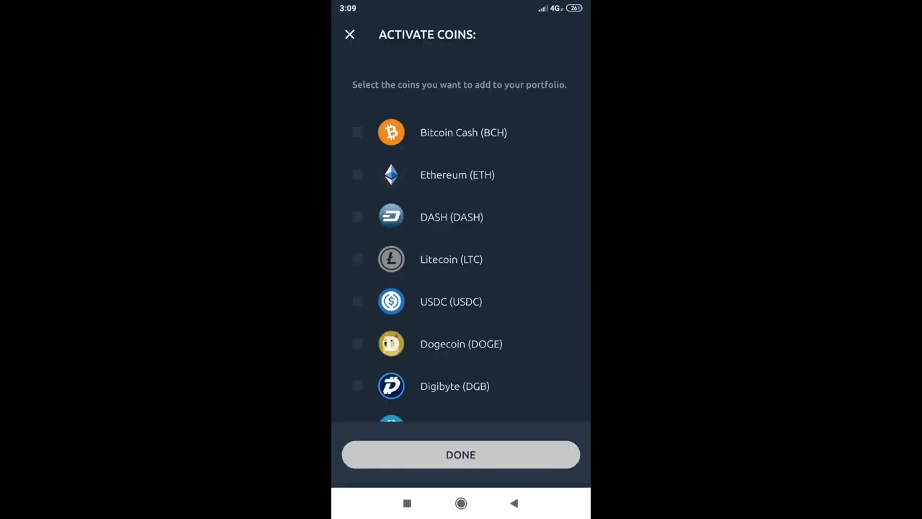
scroll(down, 3)
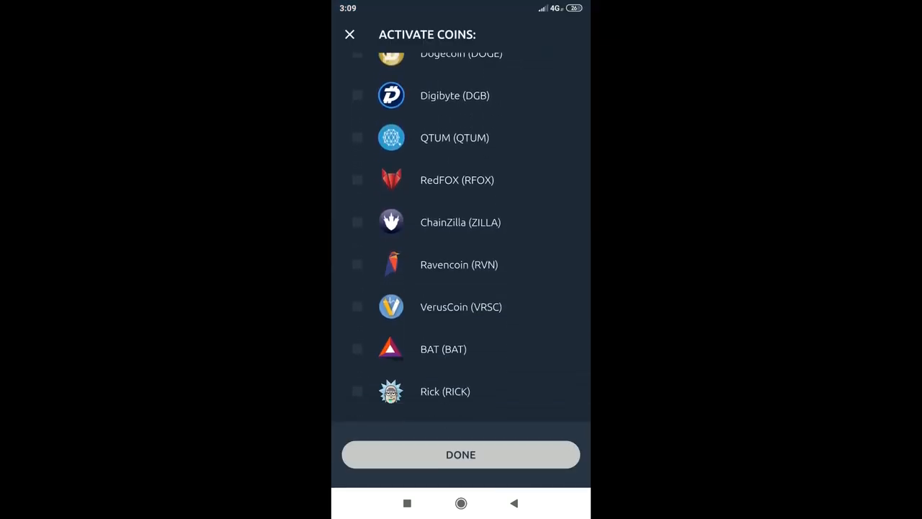
scroll(down, 3)
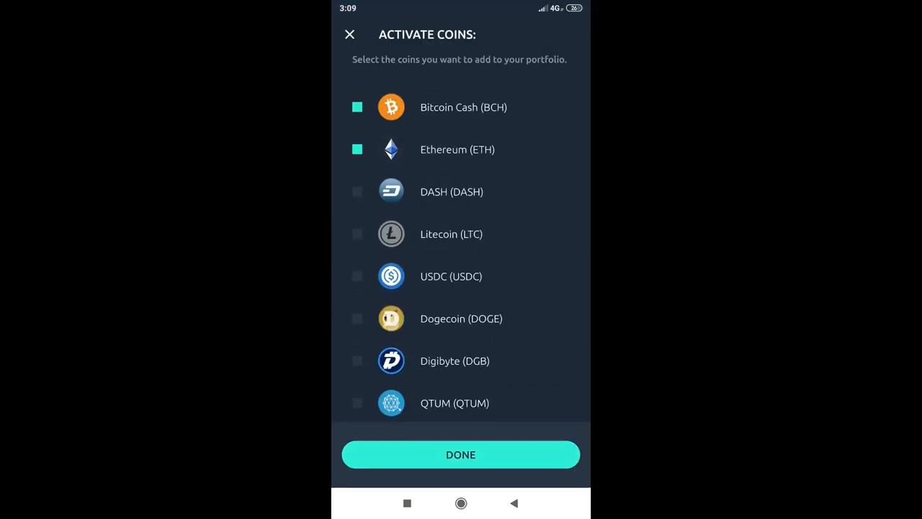
scroll(down, 3)
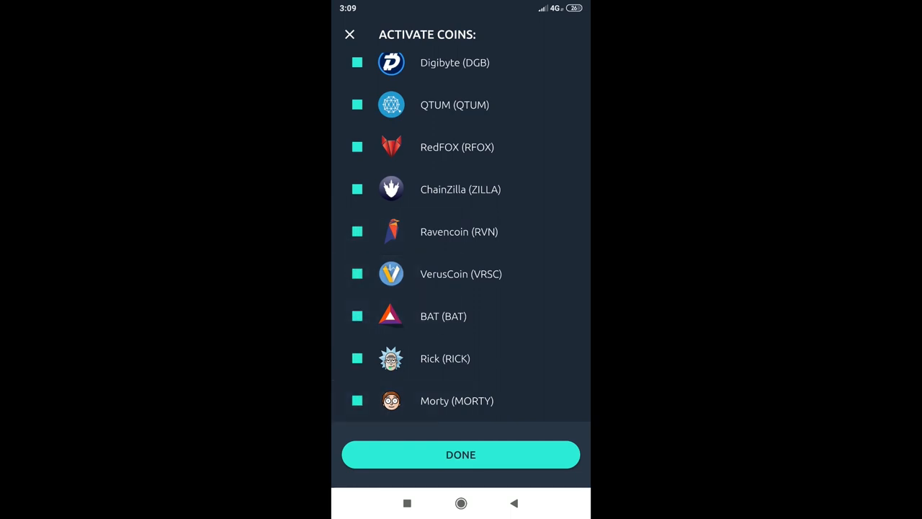
click(461, 454)
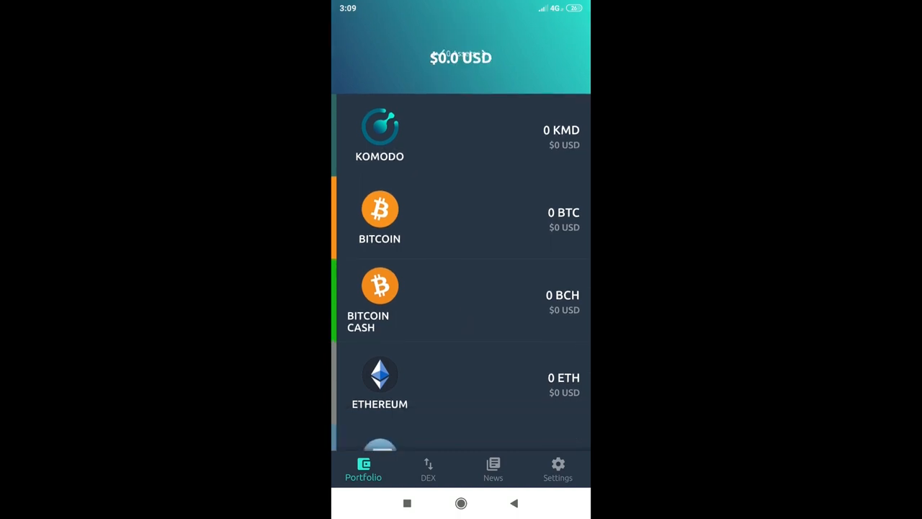
- Switch on Activate Biometric protection in Settings and dismiss the fingerprint prompt
click(558, 468)
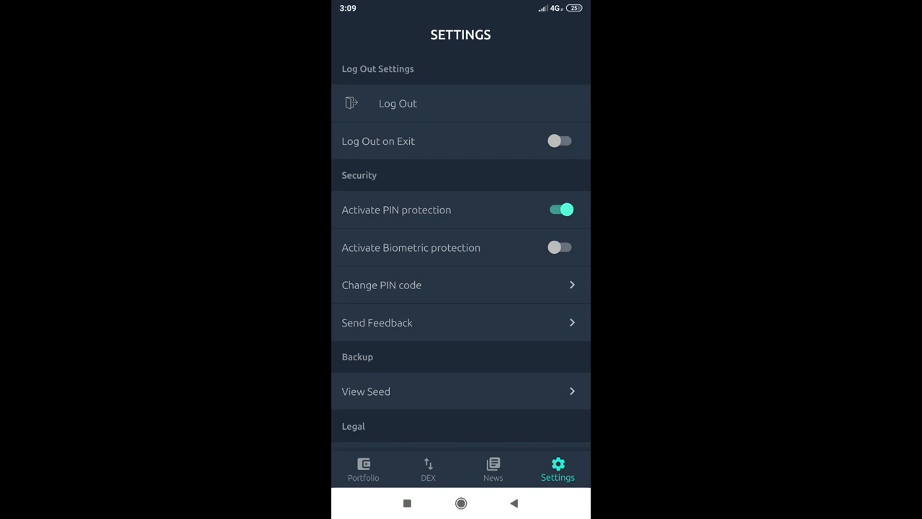
click(560, 247)
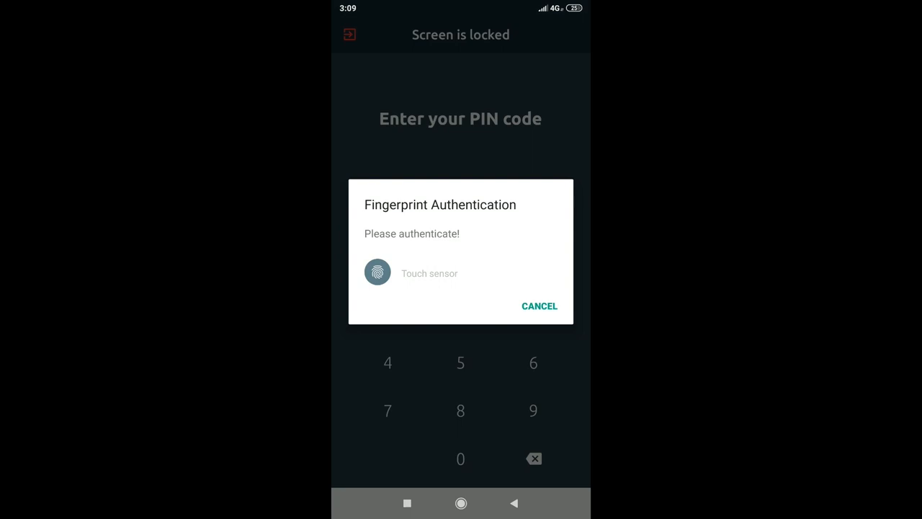
click(378, 273)
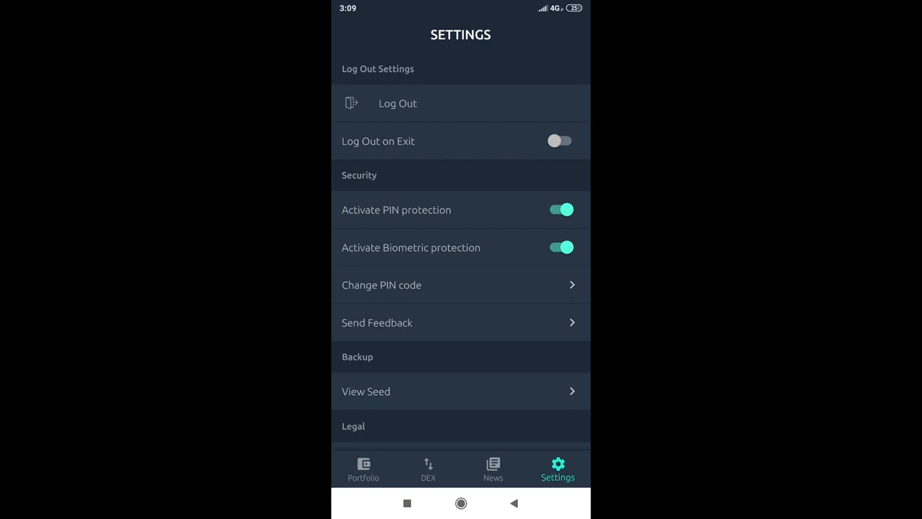
- Copy the Komodo receive address and wait for the 1.777 KMD deposit
click(364, 468)
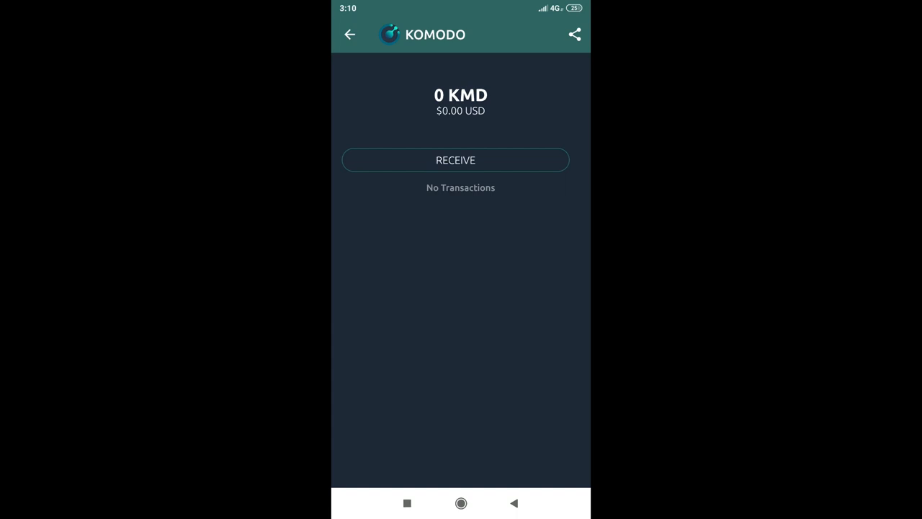
click(455, 160)
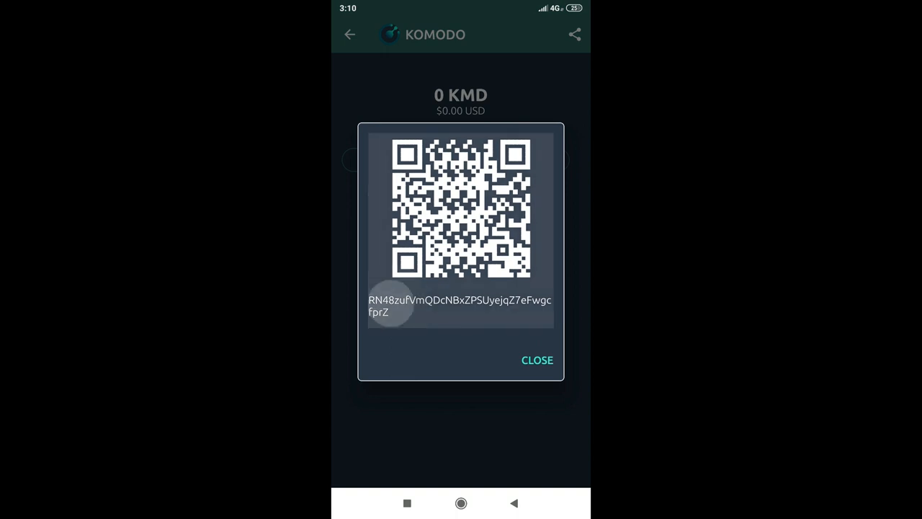
click(460, 305)
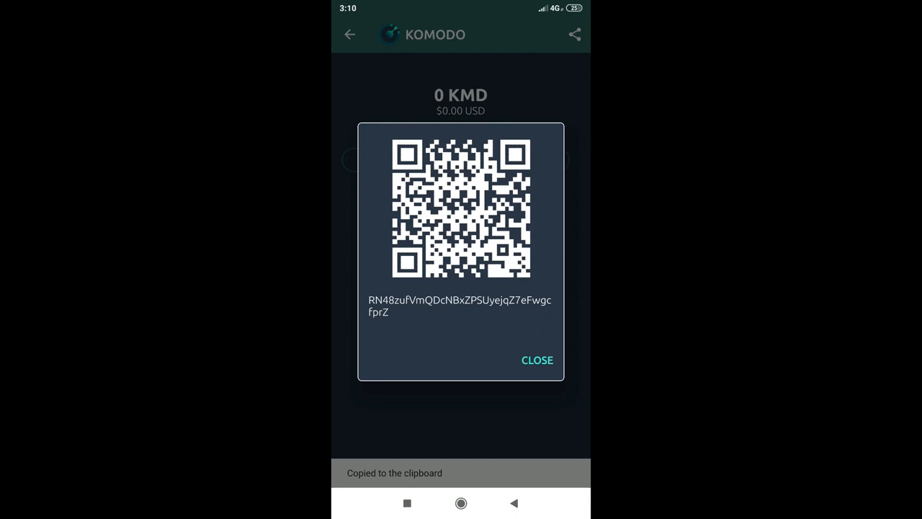
click(537, 360)
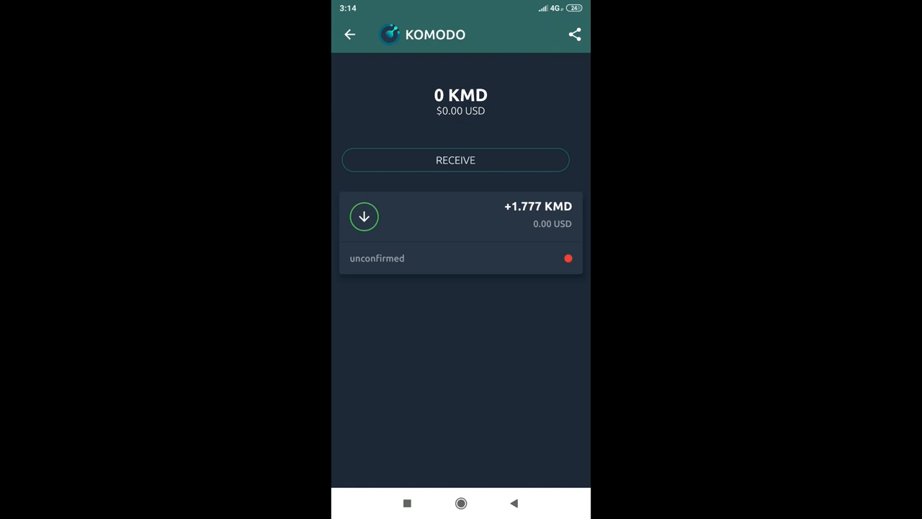
click(461, 231)
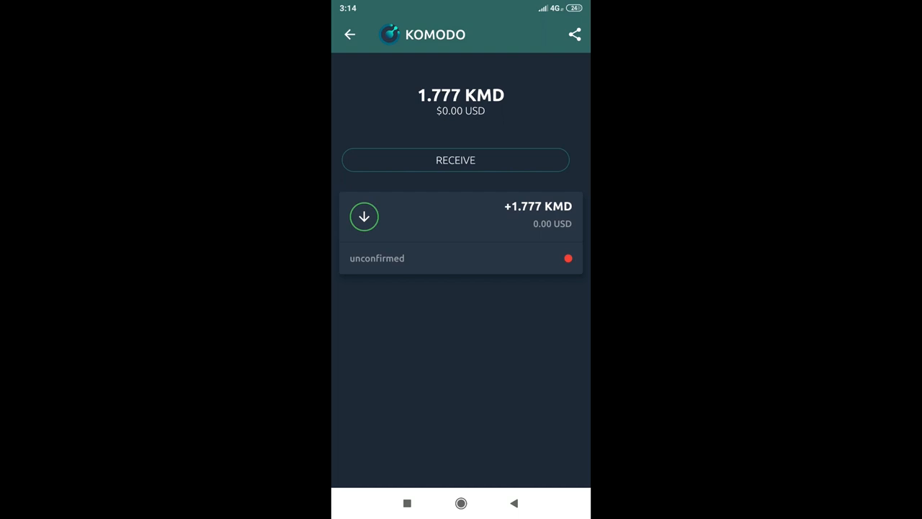
click(348, 34)
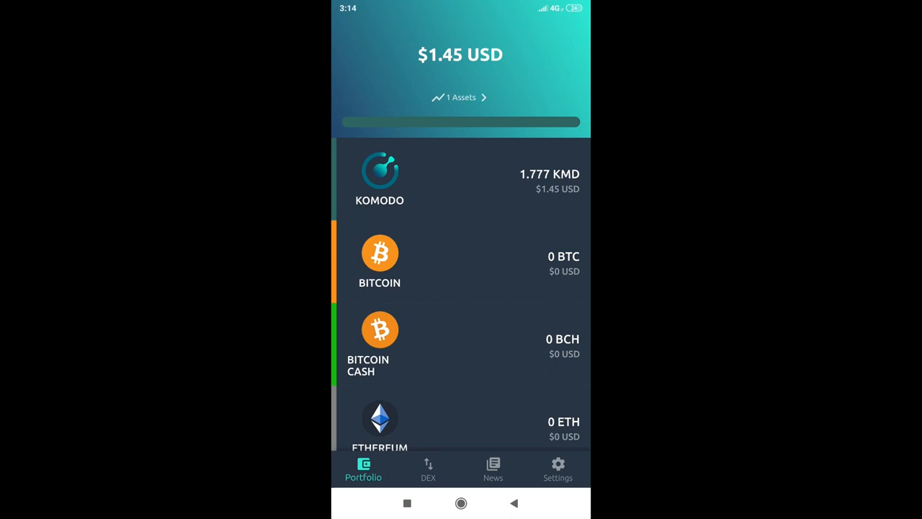
- On the DEX, pick Digibyte as the coin to receive for KMD
click(428, 468)
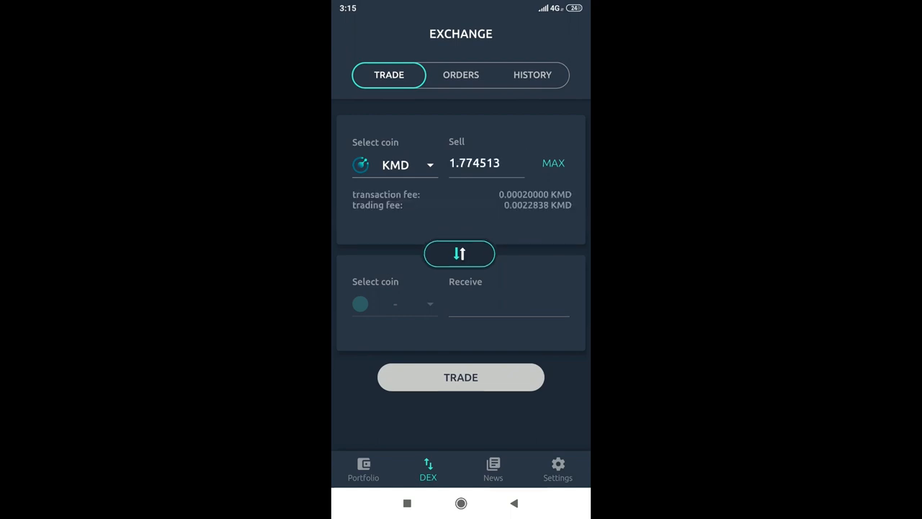
click(395, 304)
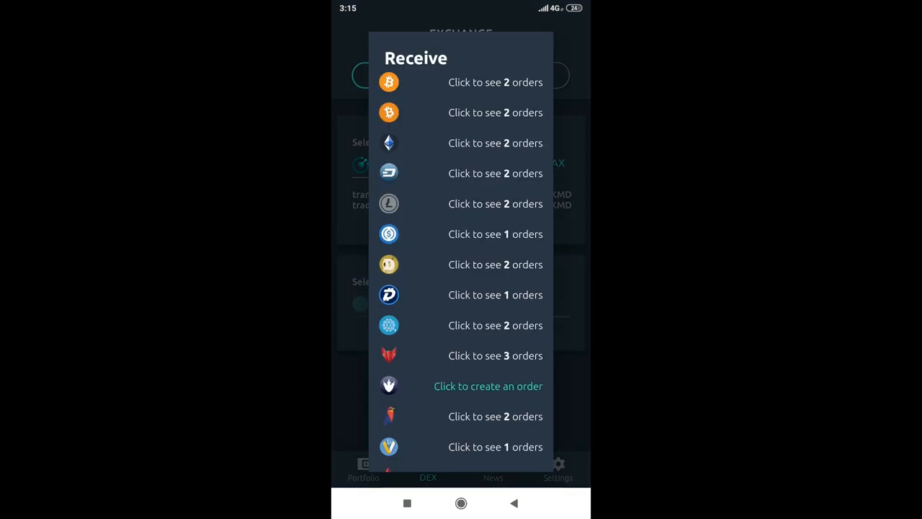
scroll(down, 3)
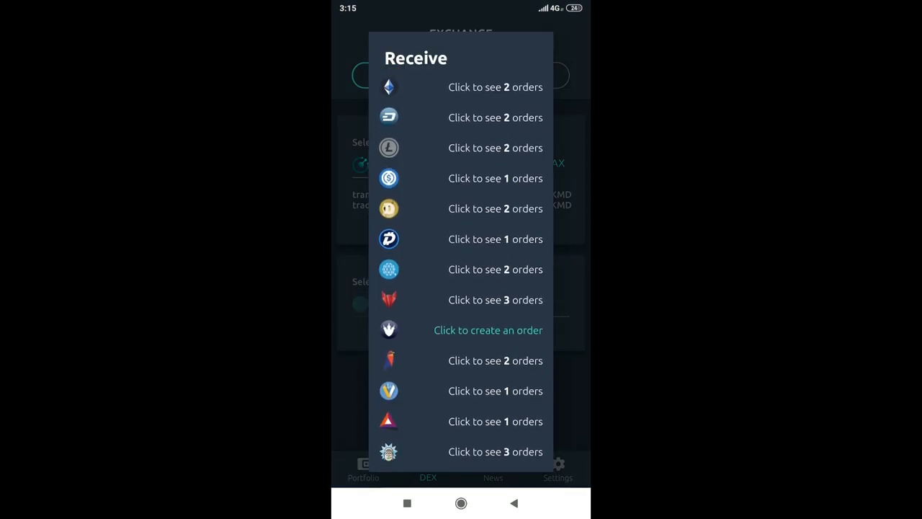
scroll(down, 3)
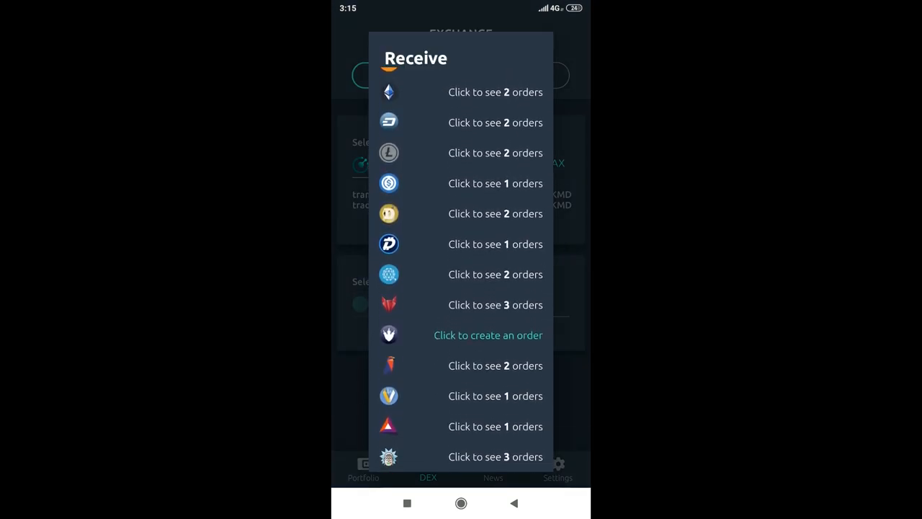
scroll(down, 3)
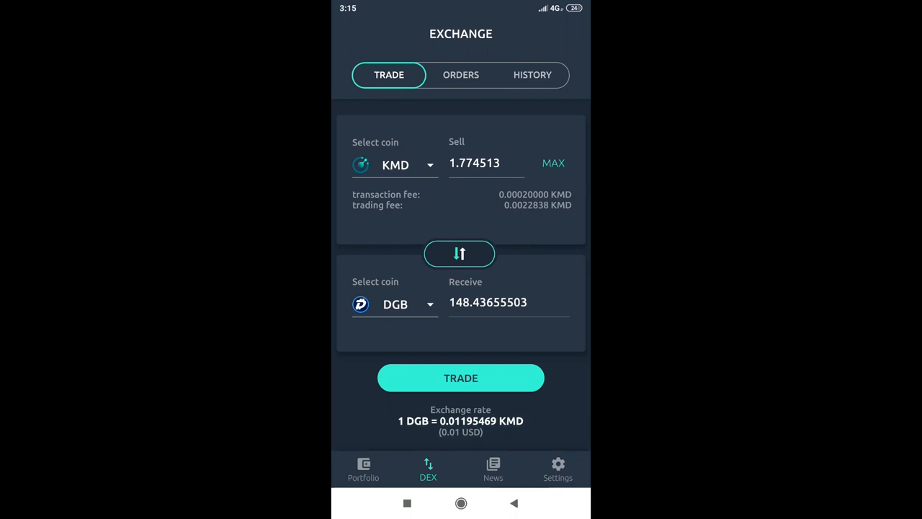
- Start the KMD-to-DGB trade and wait until SWAP COMPLETED appears
click(461, 377)
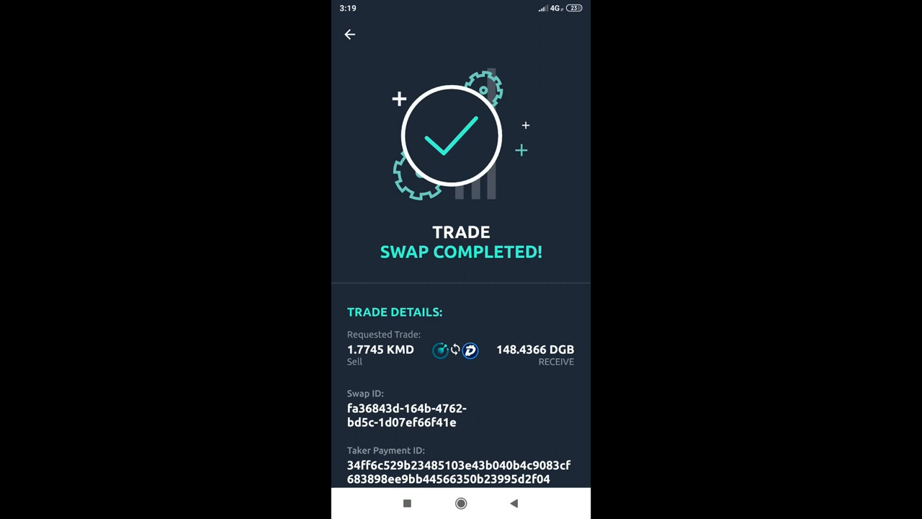
scroll(down, 3)
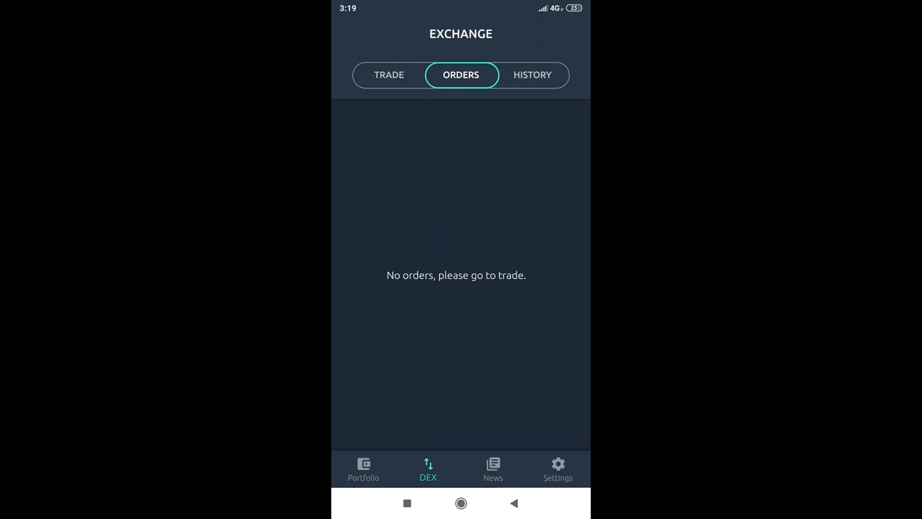
- Check the successful 1.7745 KMD to 148.4366 DGB swap in history, then return to the portfolio
click(532, 75)
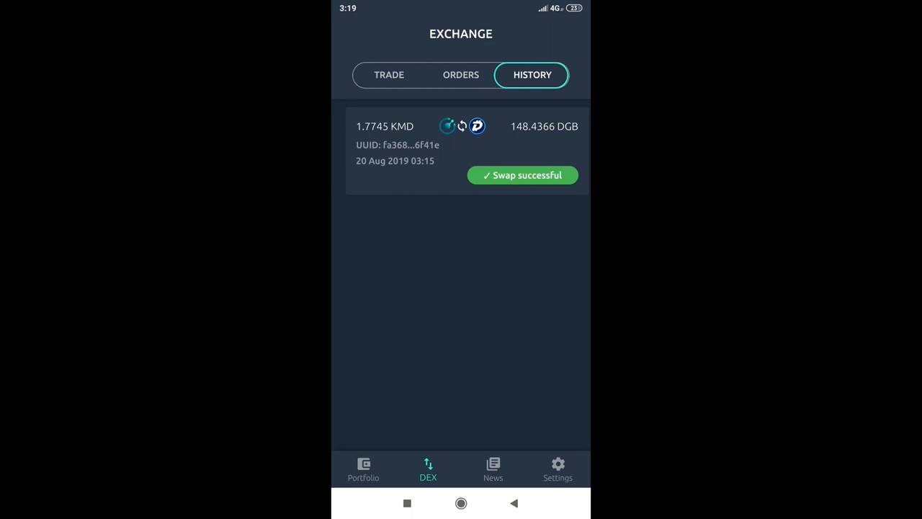
click(363, 469)
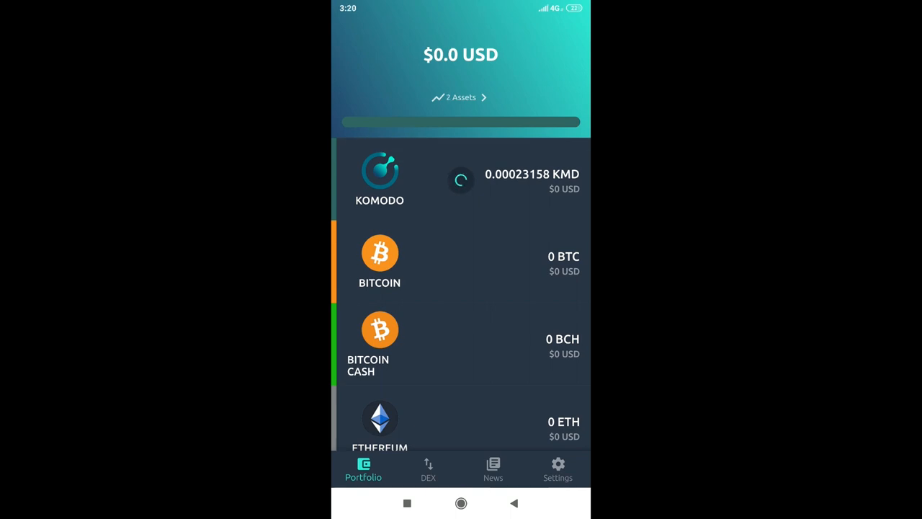
scroll(down, 3)
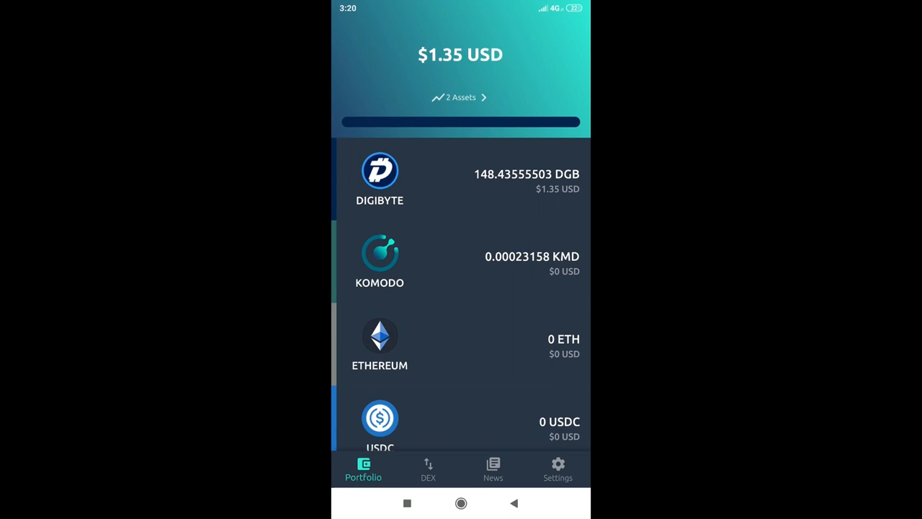
click(379, 179)
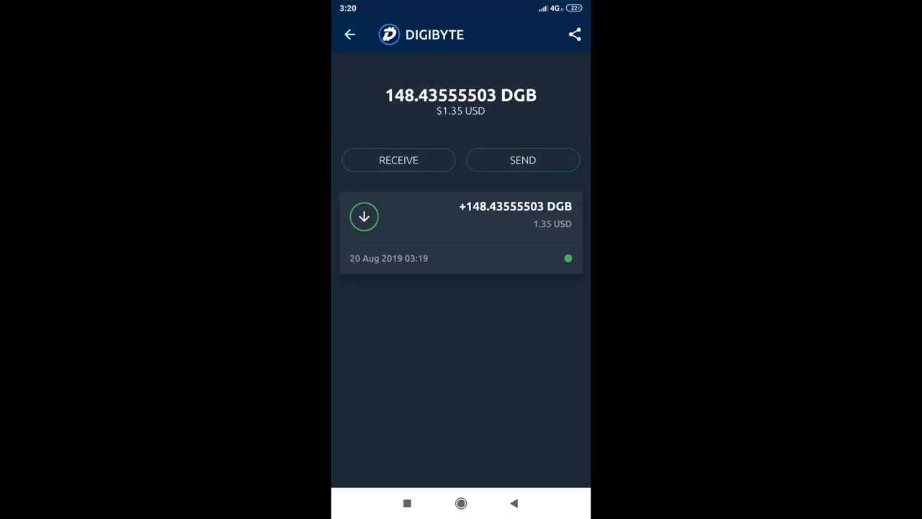
click(351, 33)
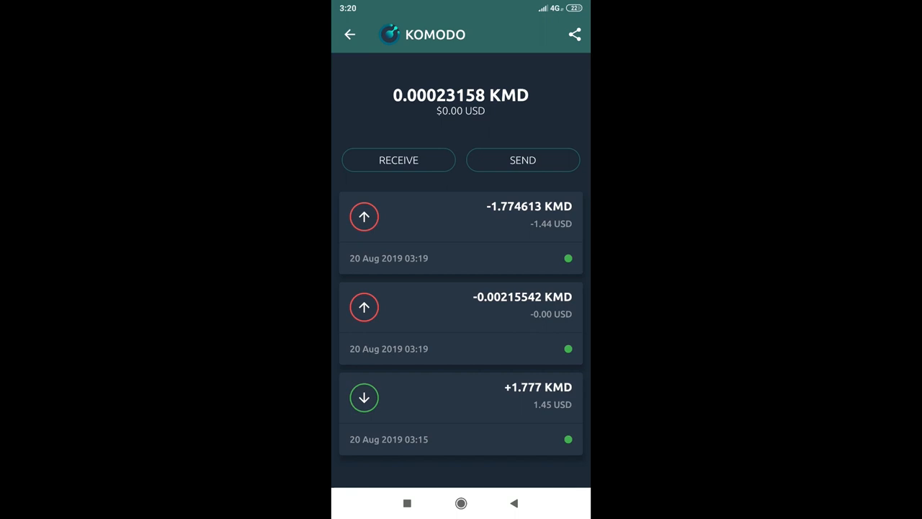
click(350, 34)
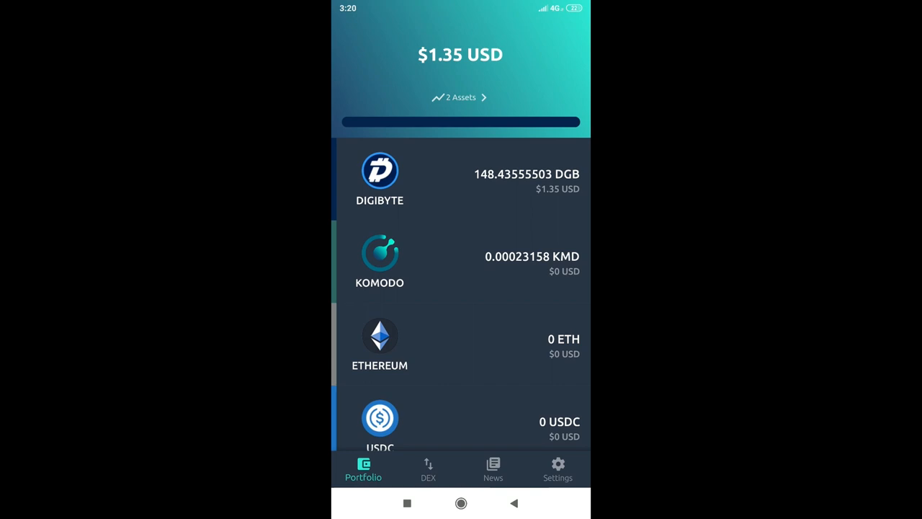
scroll(down, 3)
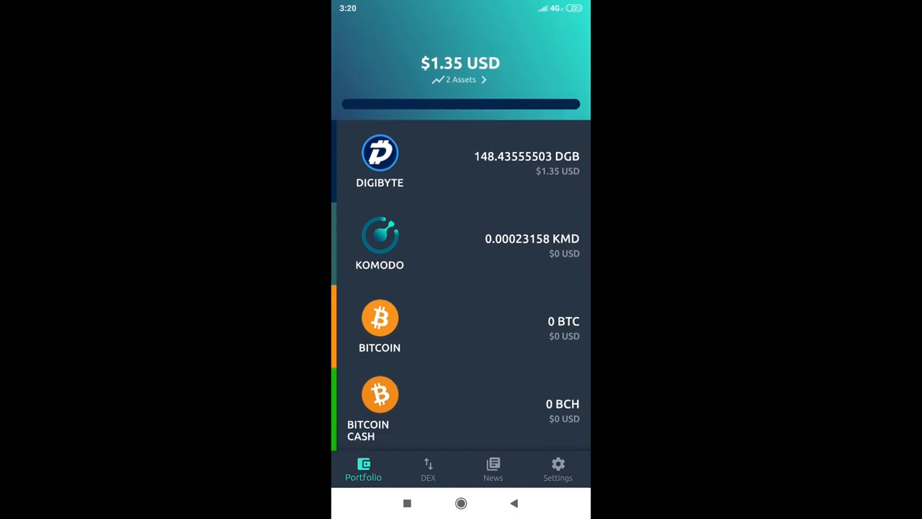